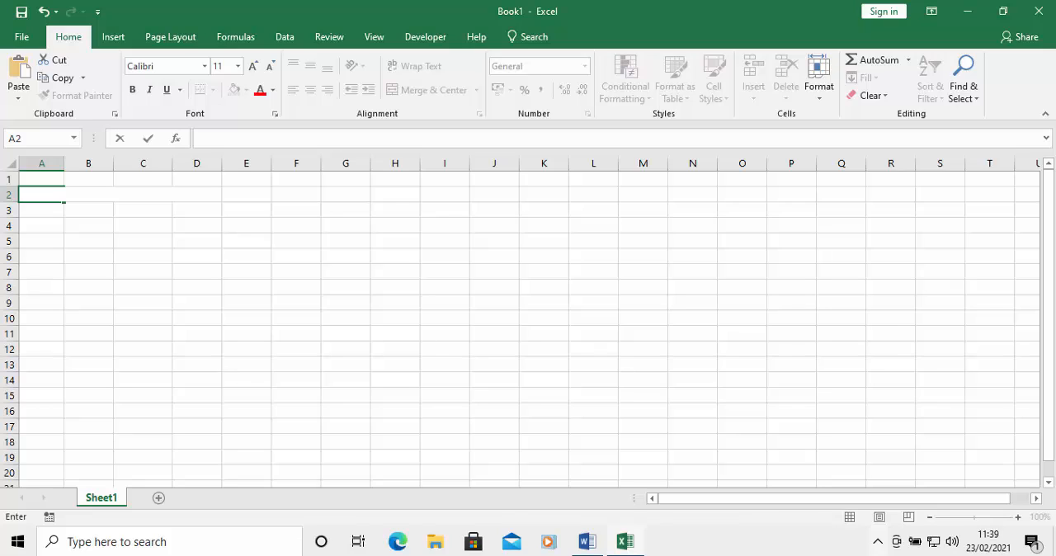
- Type 'This is a test to see if the column adjusts automatically' into cell A2
click(89, 210)
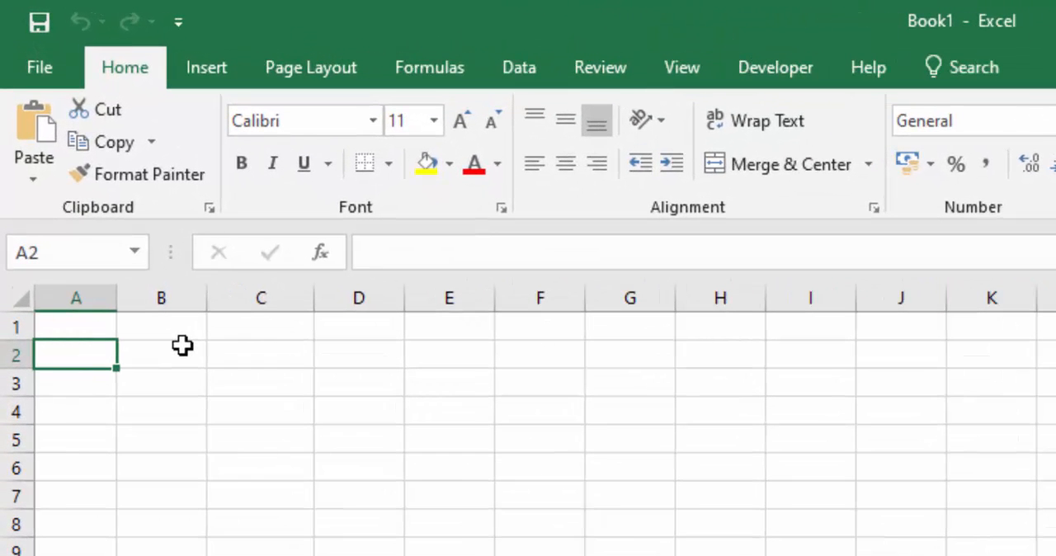
text(Th)
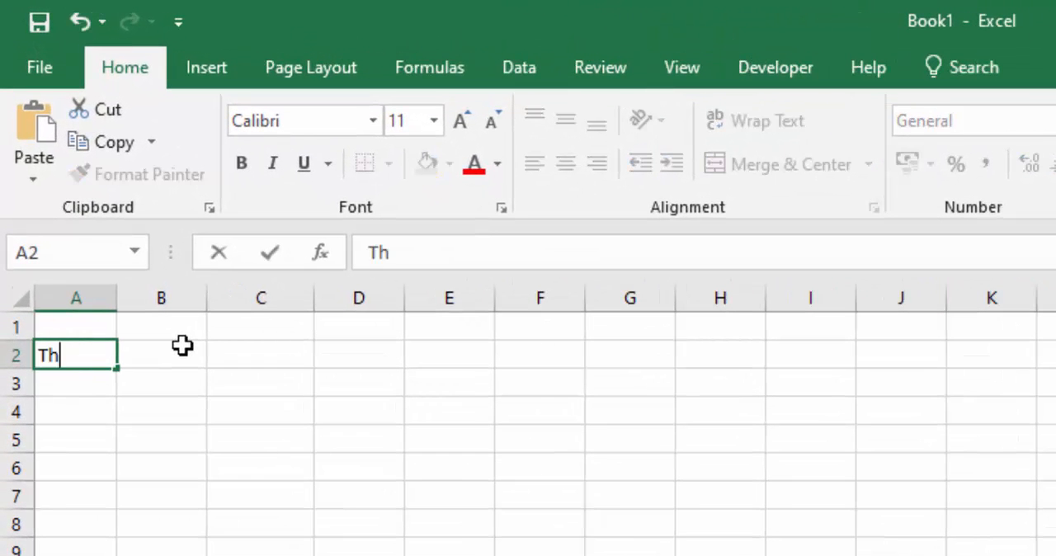
text(is is a)
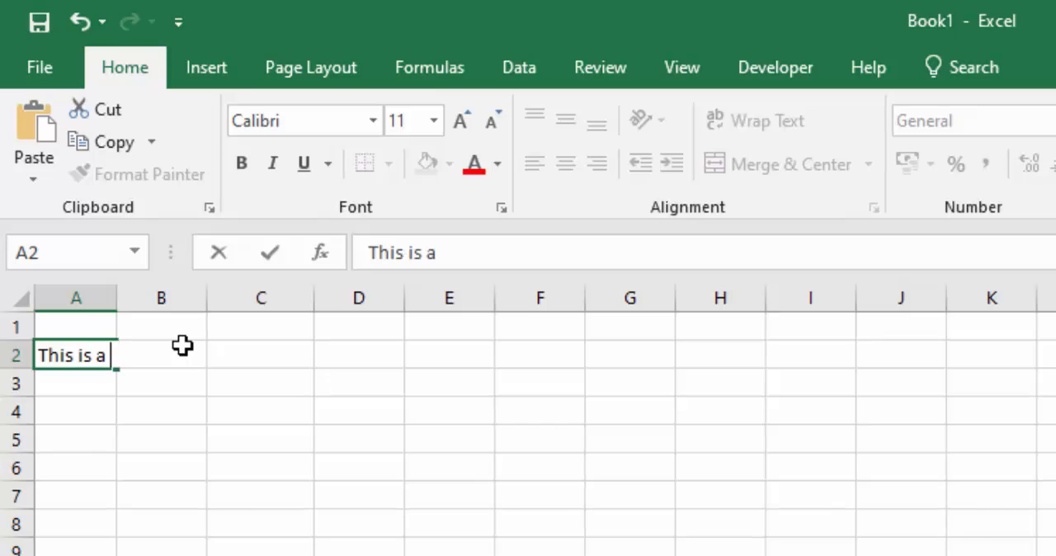
text(test to)
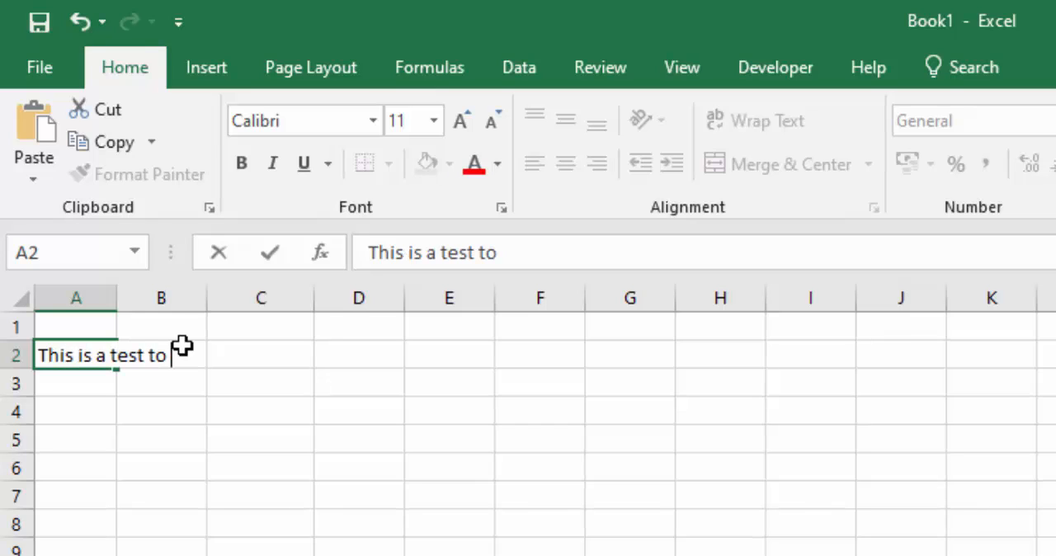
text(see if the)
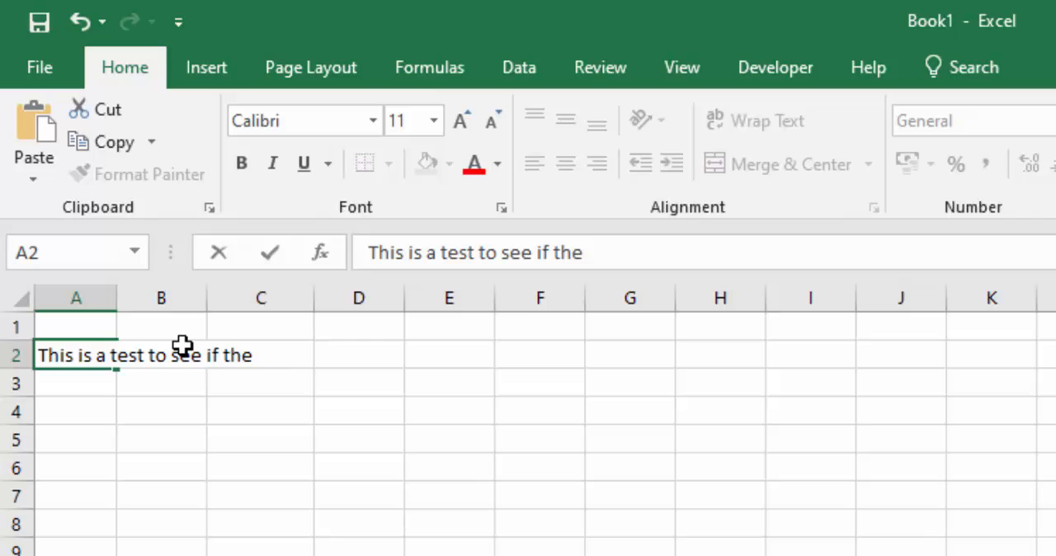
text(column)
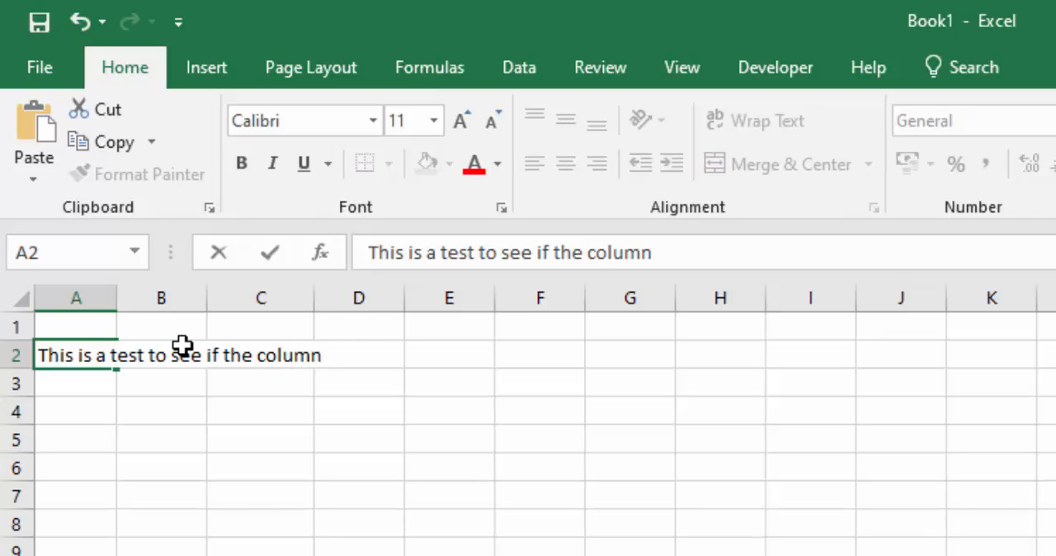
text(adjusts)
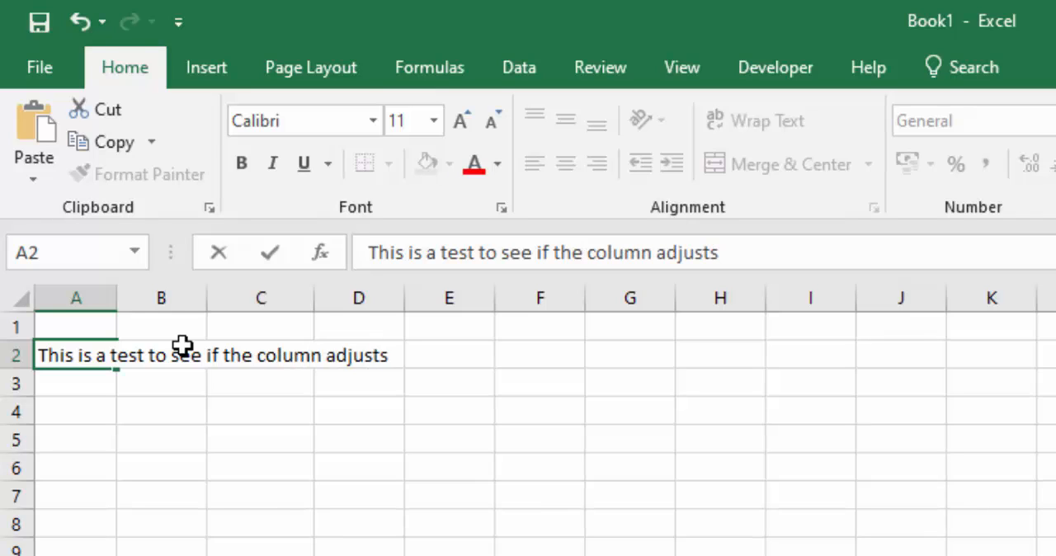
text(automatically)
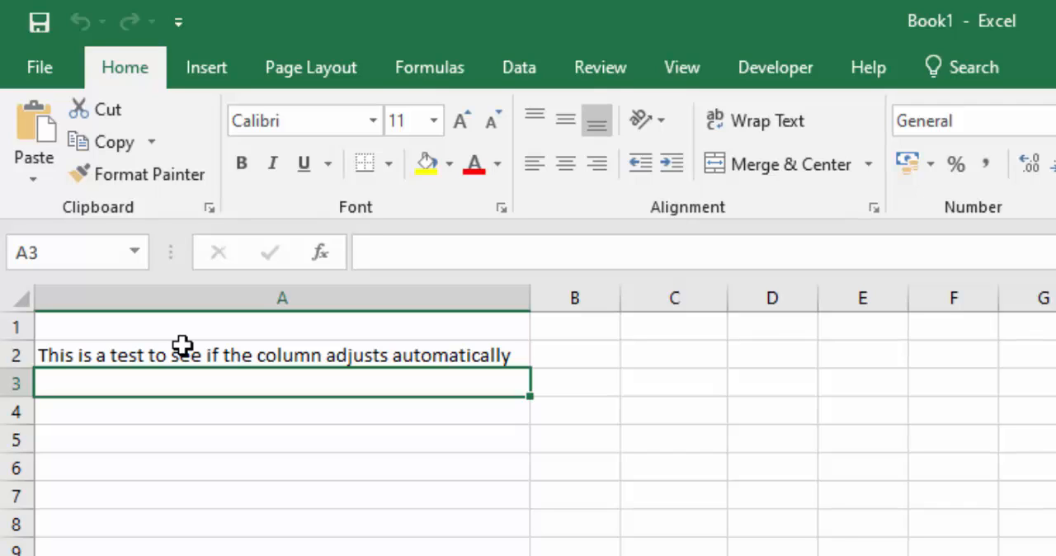
mouse_move(473, 514)
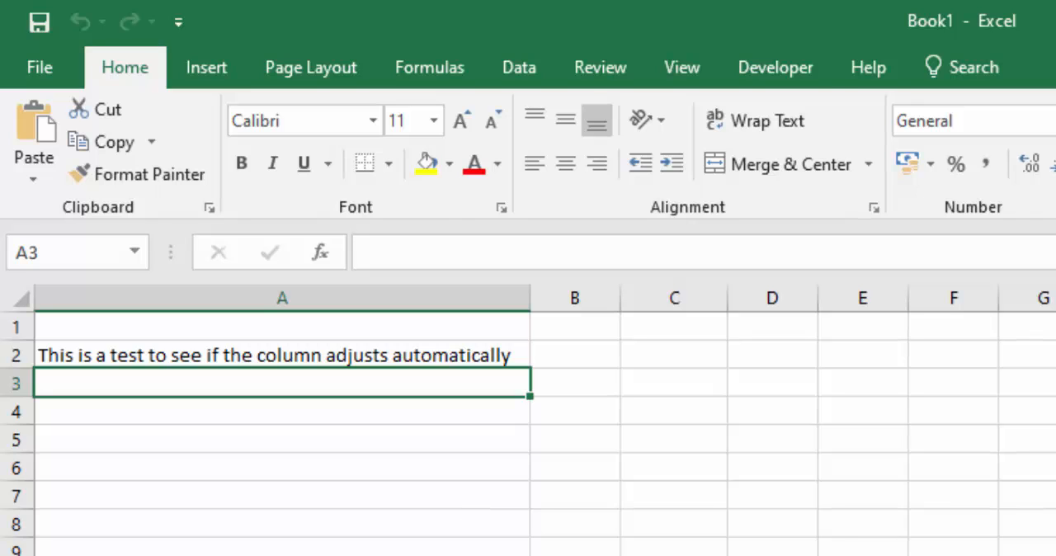
- Show the Developer ribbon commands and select cell C4
click(774, 66)
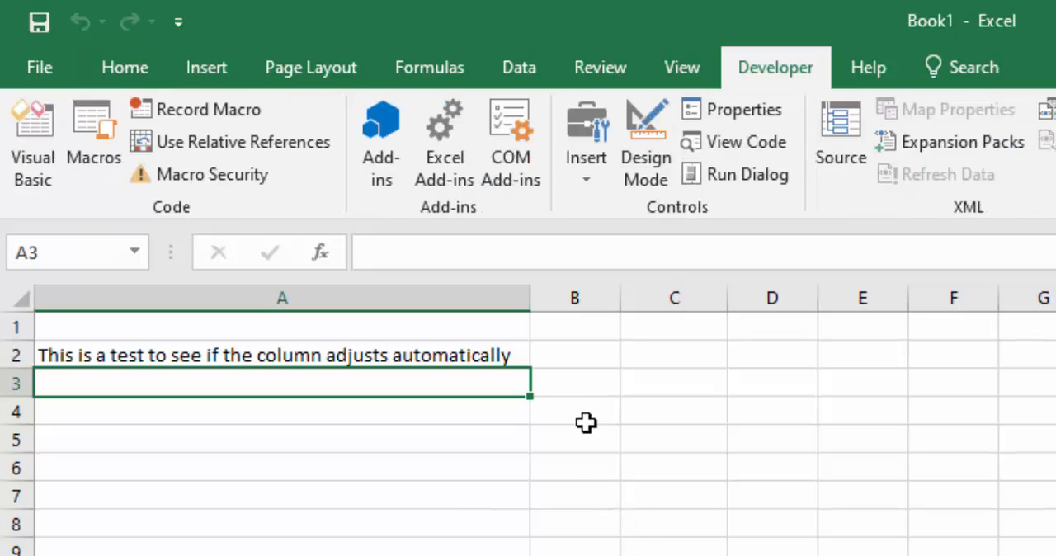
click(574, 411)
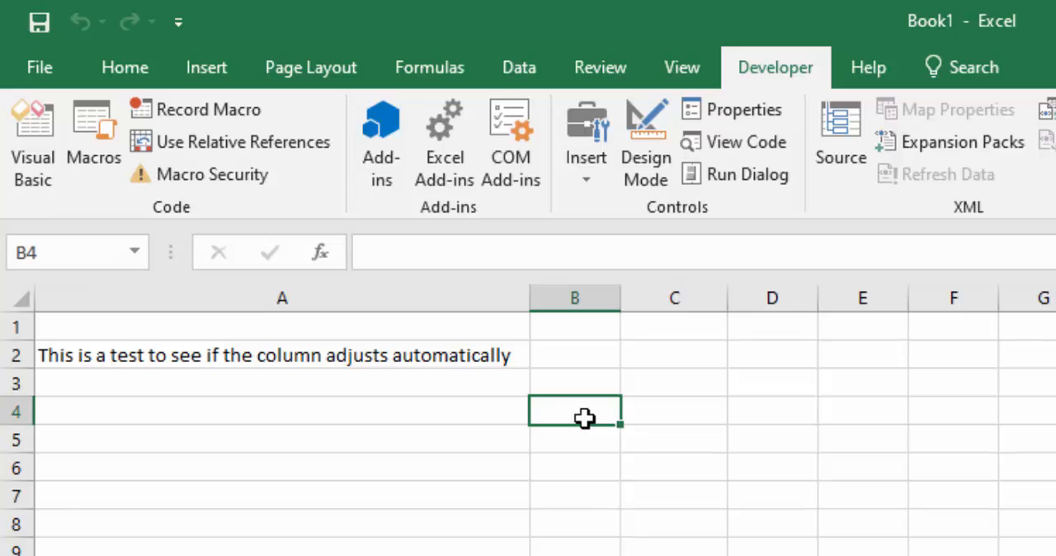
mouse_move(650, 393)
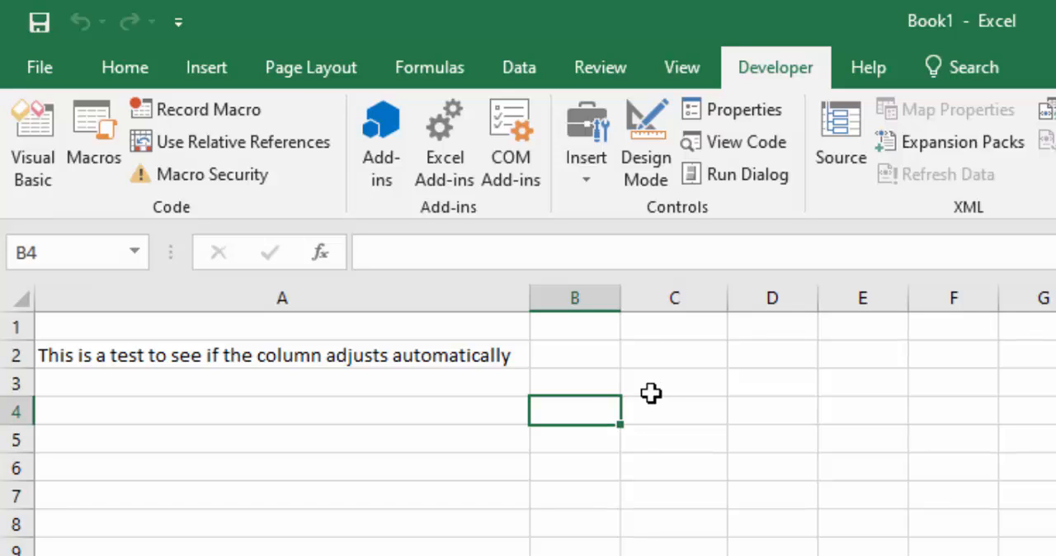
click(674, 411)
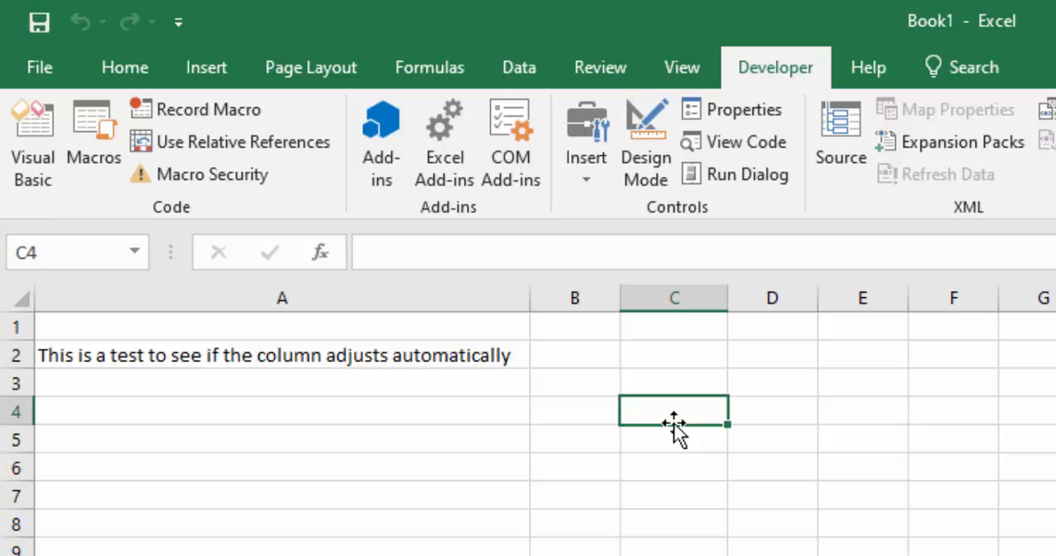
- Type the 'see if the column adjusts automatically' test sentence into C4
text(This is a tes)
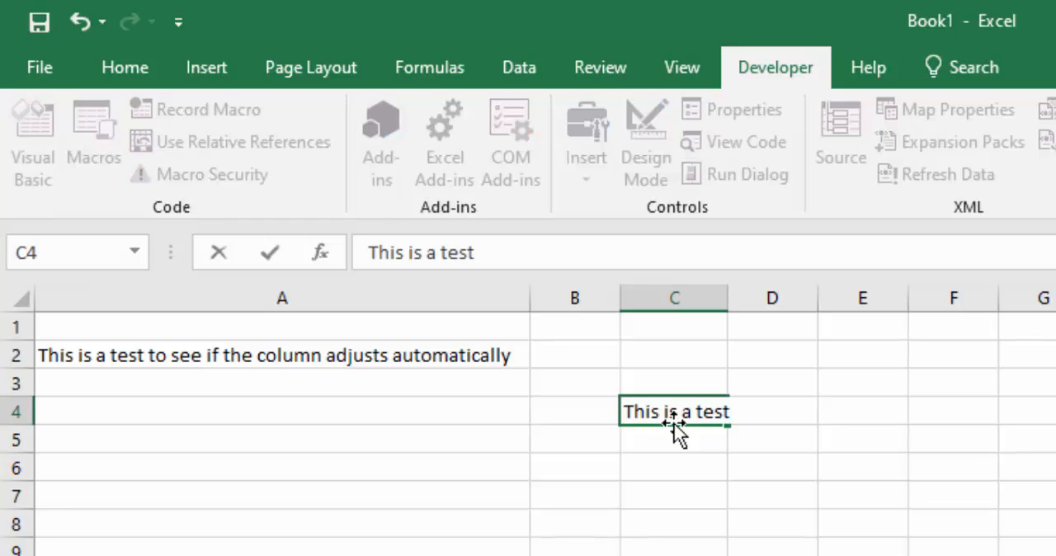
text(to see if)
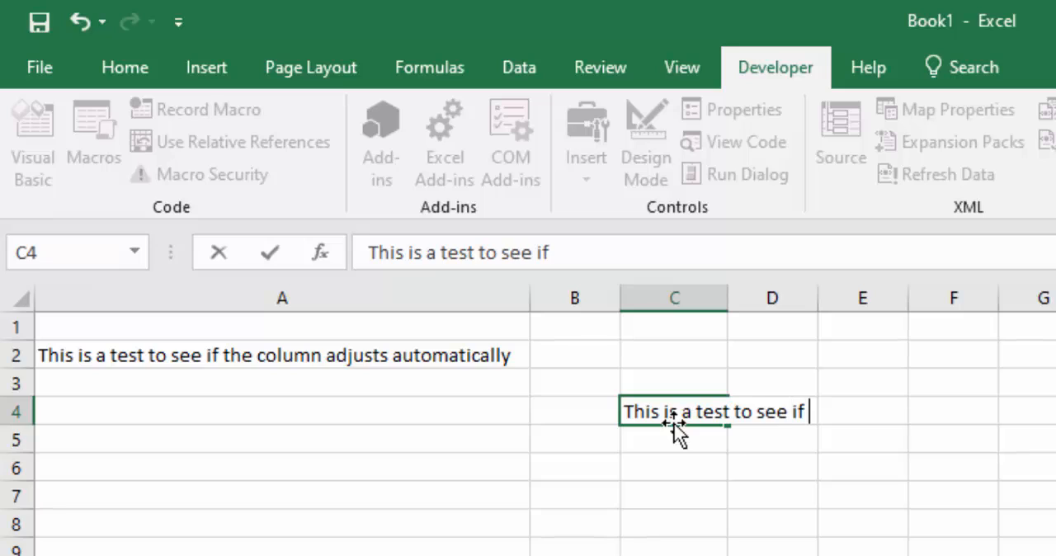
text(the col)
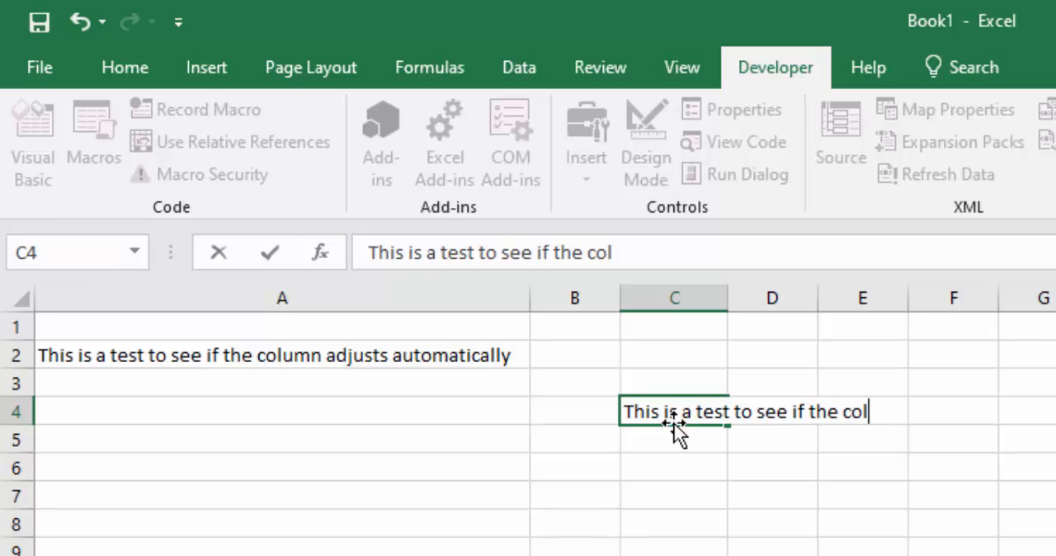
text(umn adjus)
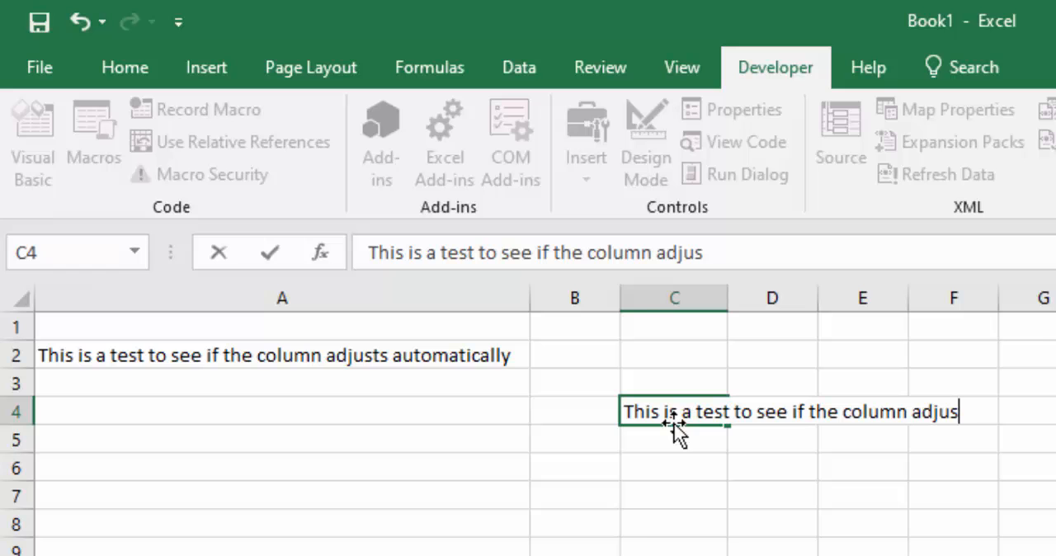
text(autom)
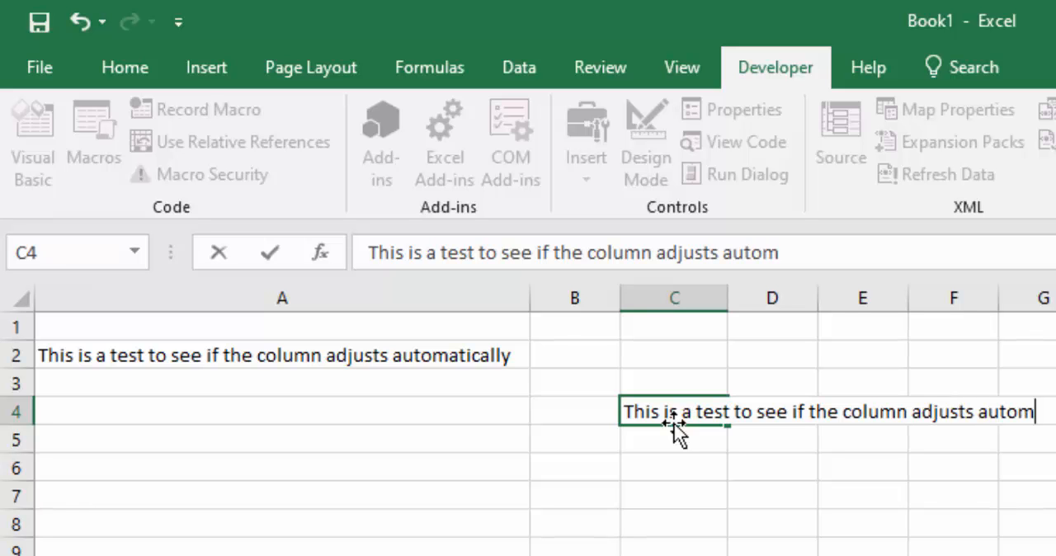
text(tc)
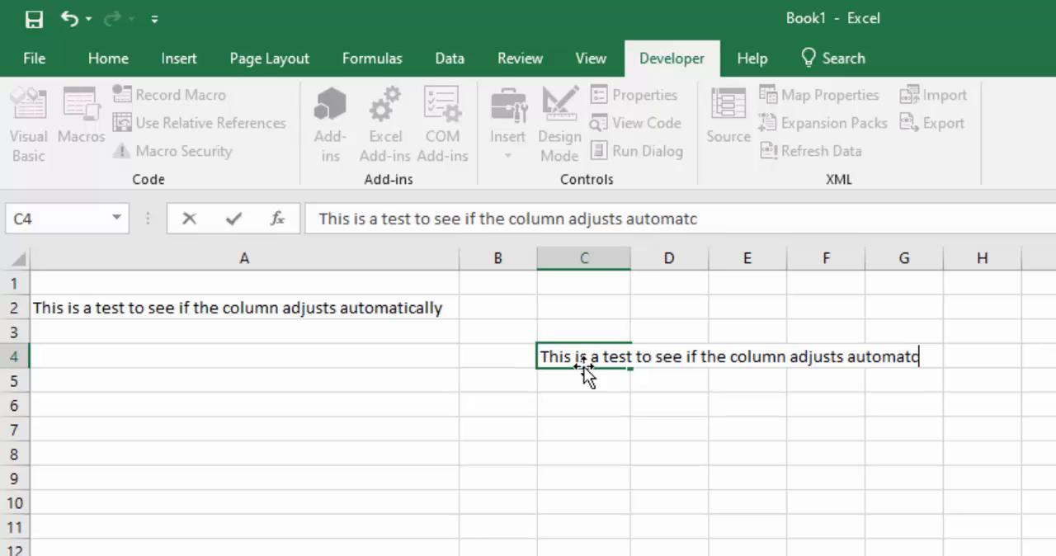
text(ally)
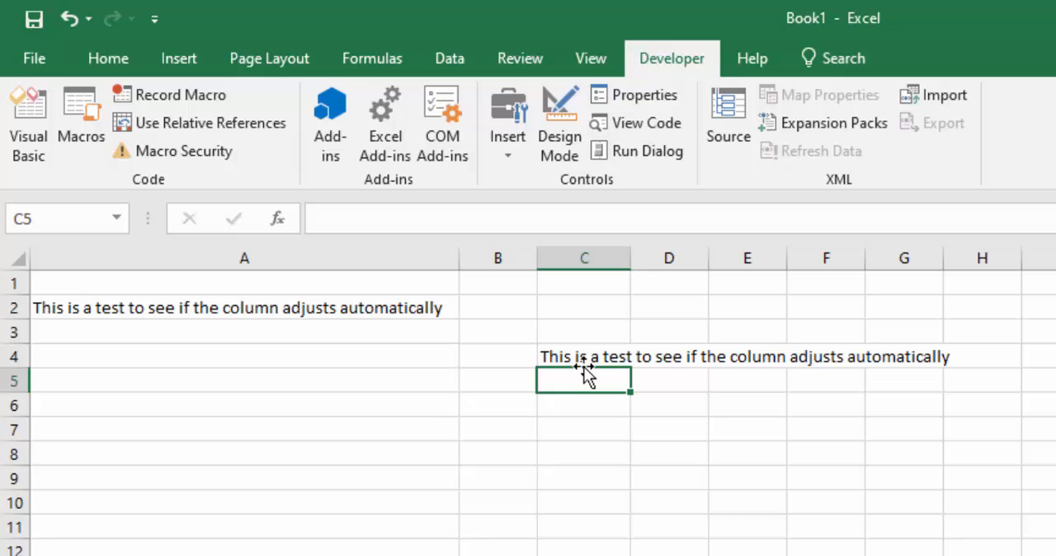
mouse_move(636, 274)
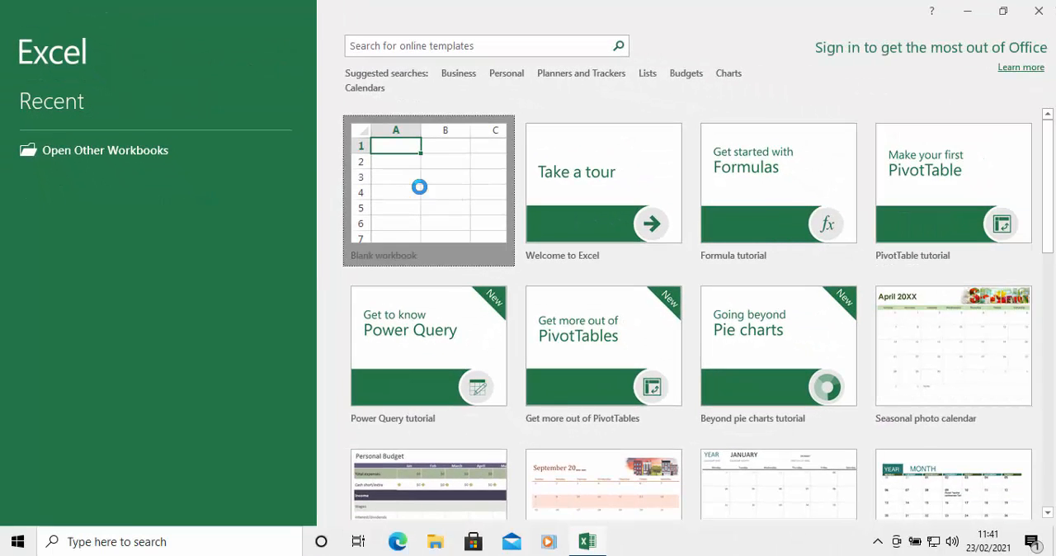
- Create a new blank workbook from the Excel start screen
click(428, 190)
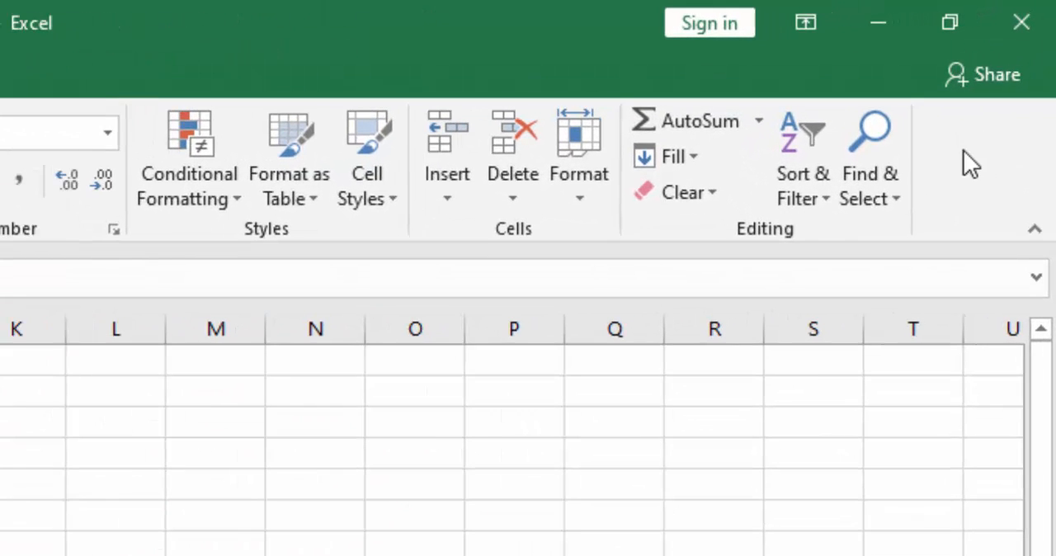
- Tick Developer in Customize the Ribbon and confirm with OK
right_click(969, 161)
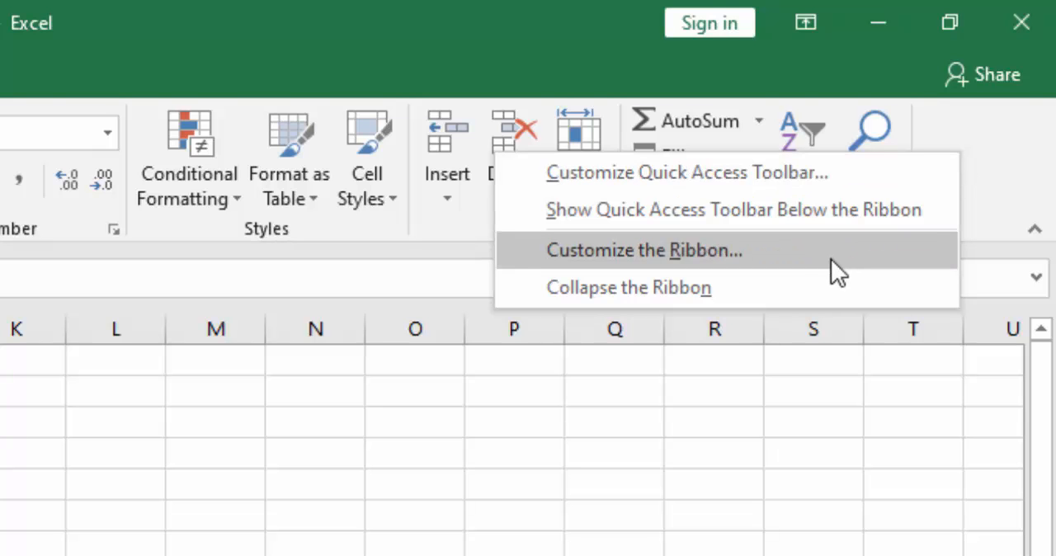
click(642, 250)
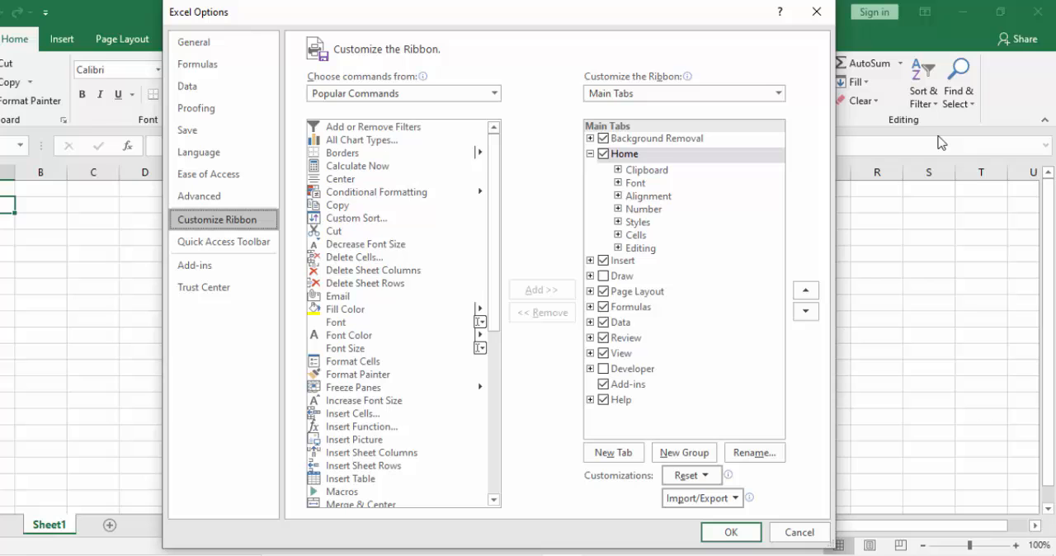
mouse_move(662, 376)
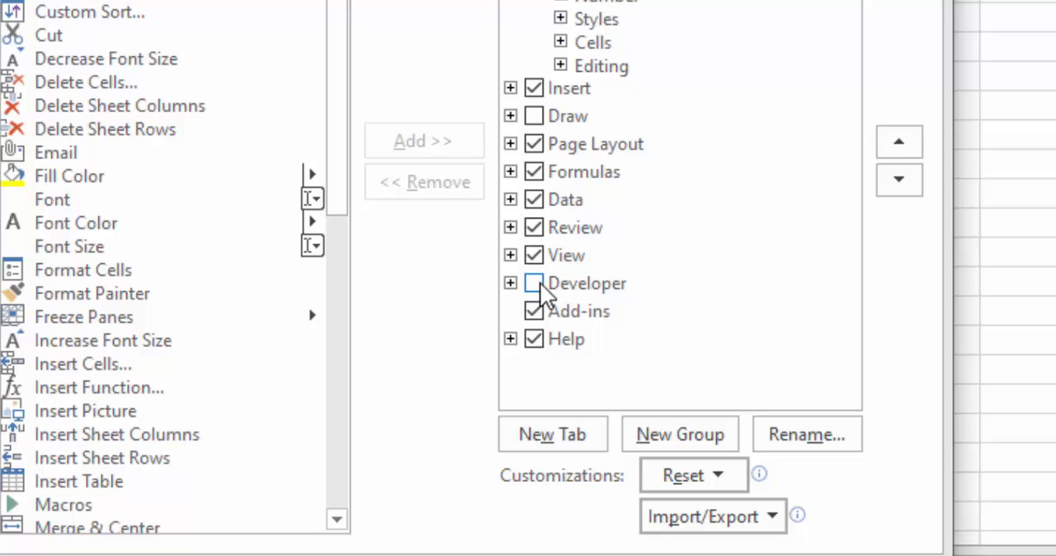
click(534, 283)
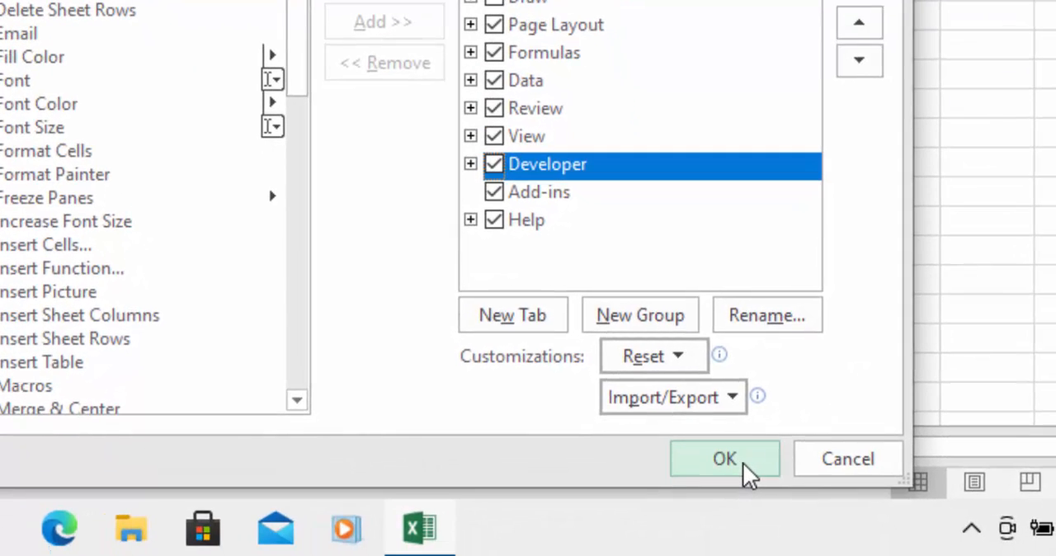
click(724, 458)
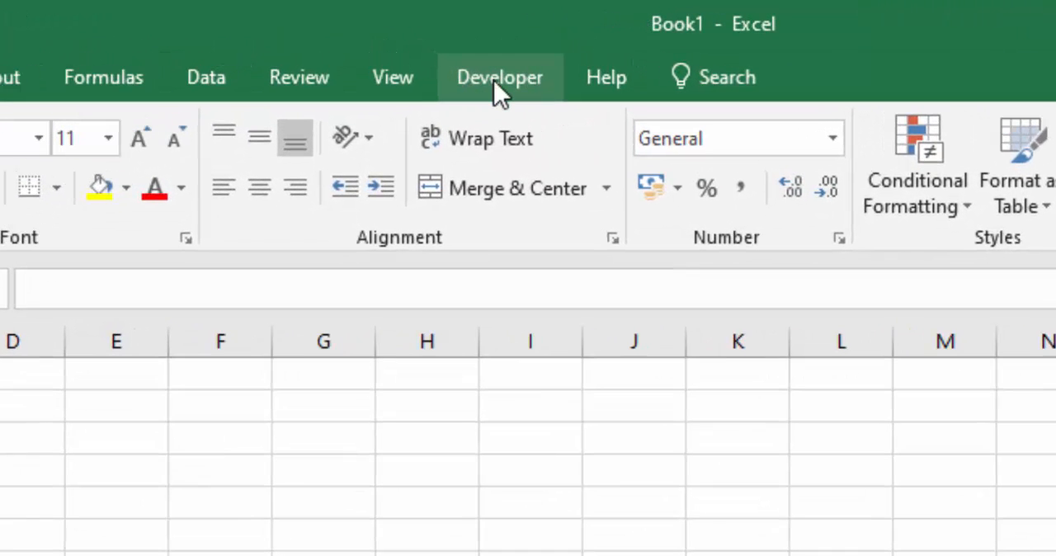
- Launch the Visual Basic editor from the Developer tab
click(498, 76)
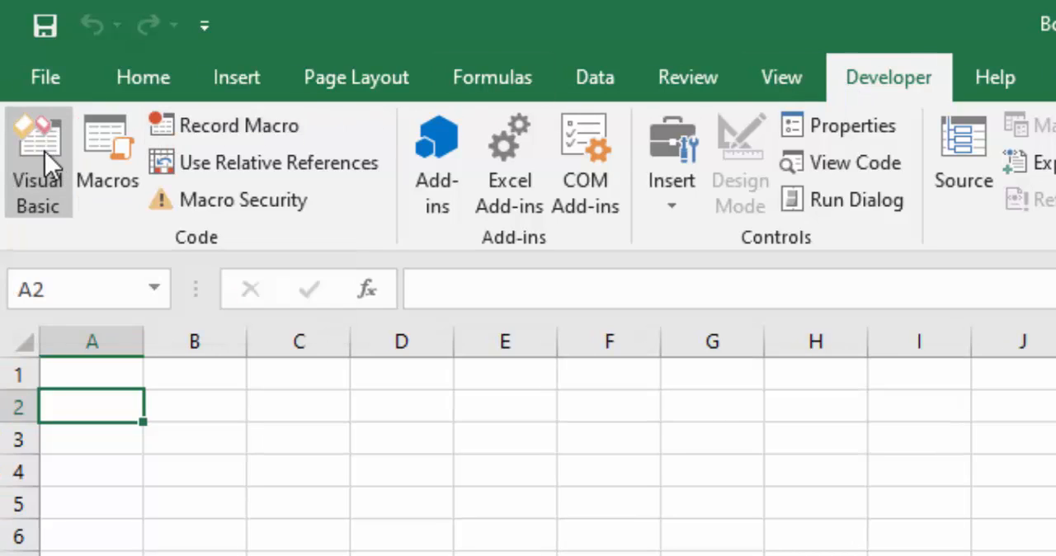
click(38, 162)
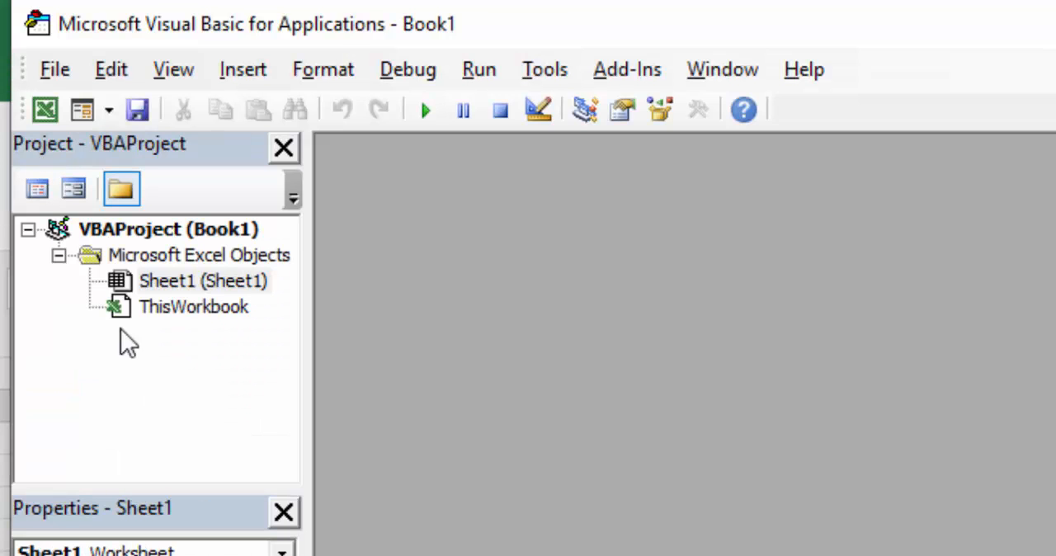
mouse_move(241, 330)
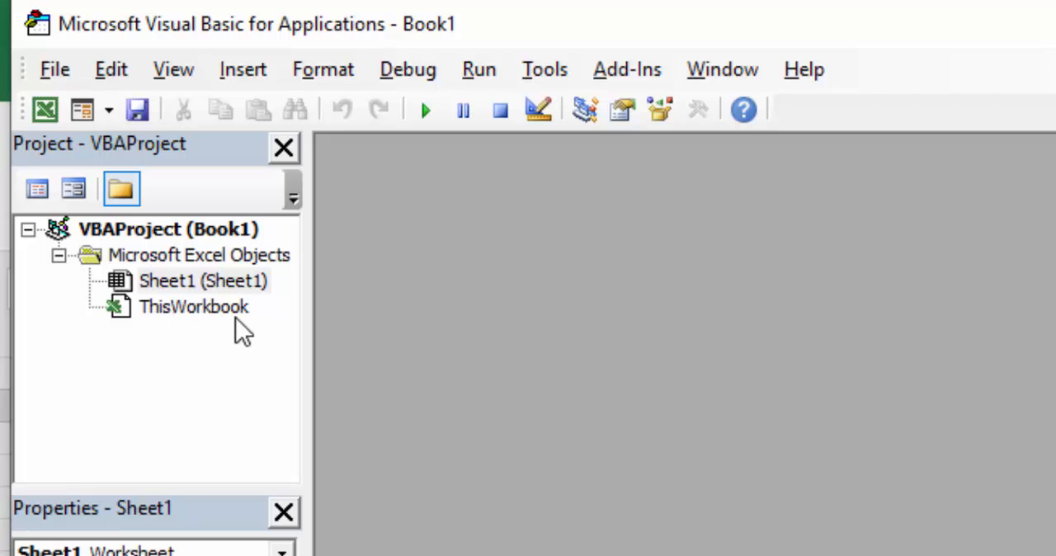
- Add the Workbook_SheetChange AutoFit code to ThisWorkbook, then close the code window and editor
double_click(193, 306)
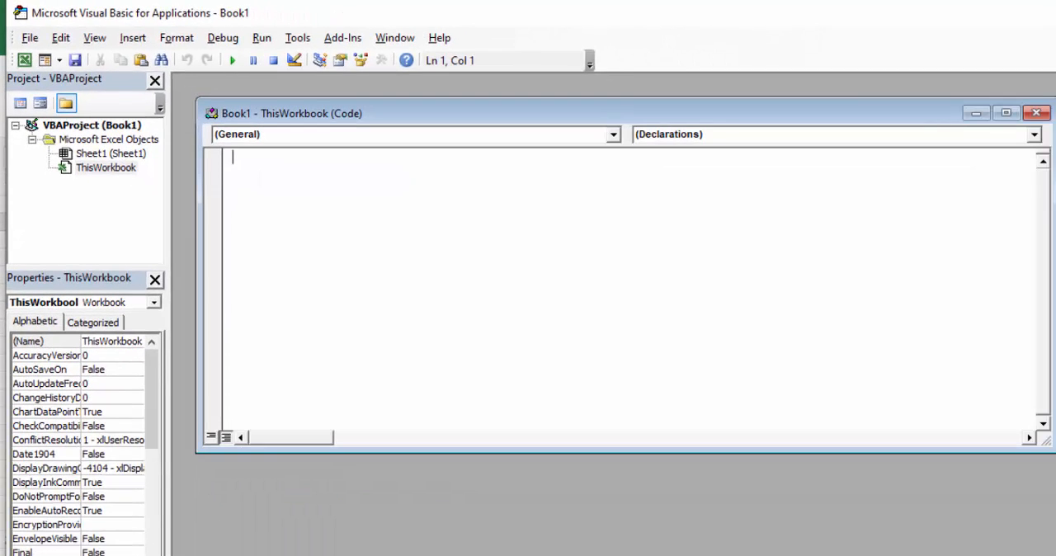
mouse_move(266, 173)
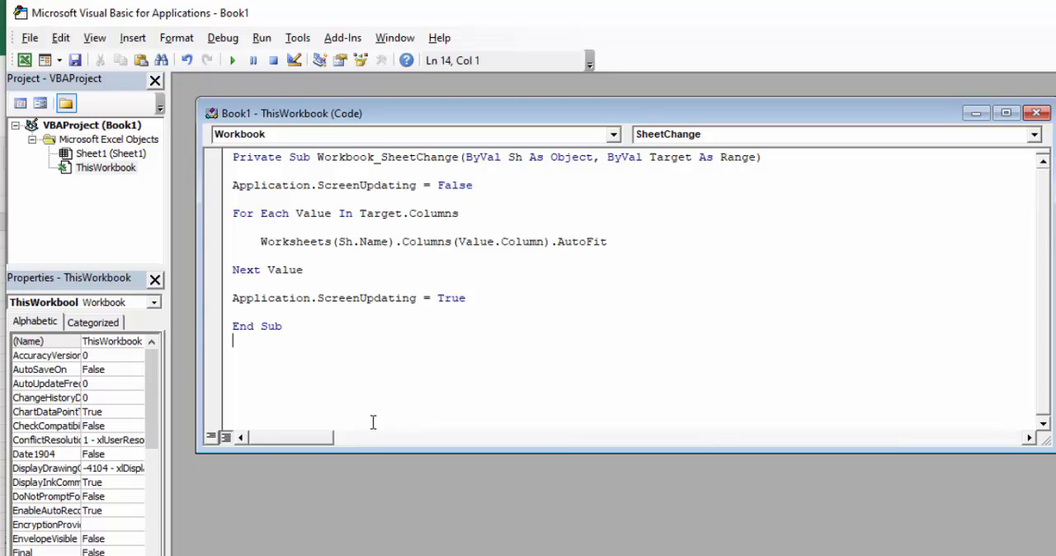
mouse_move(718, 293)
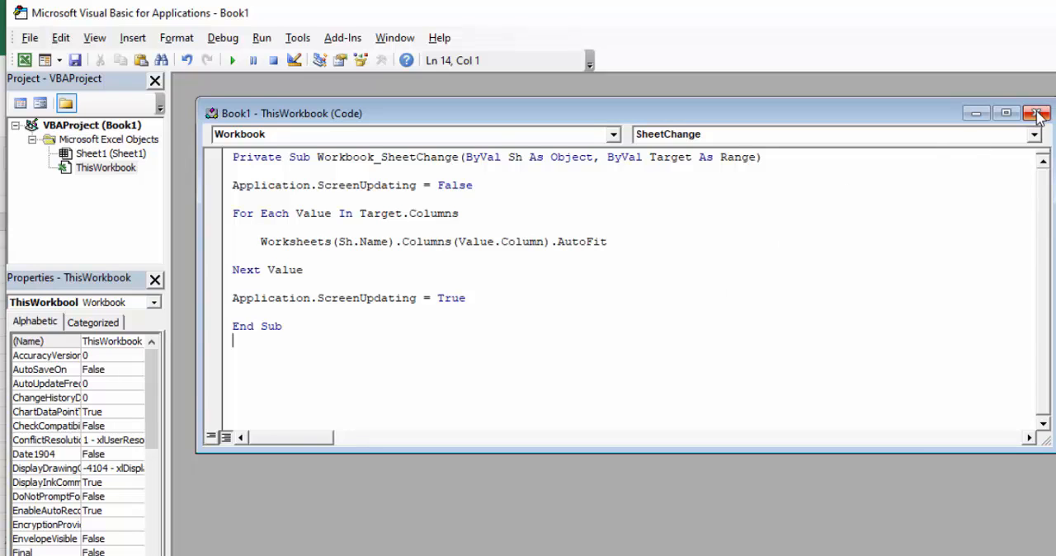
click(1037, 113)
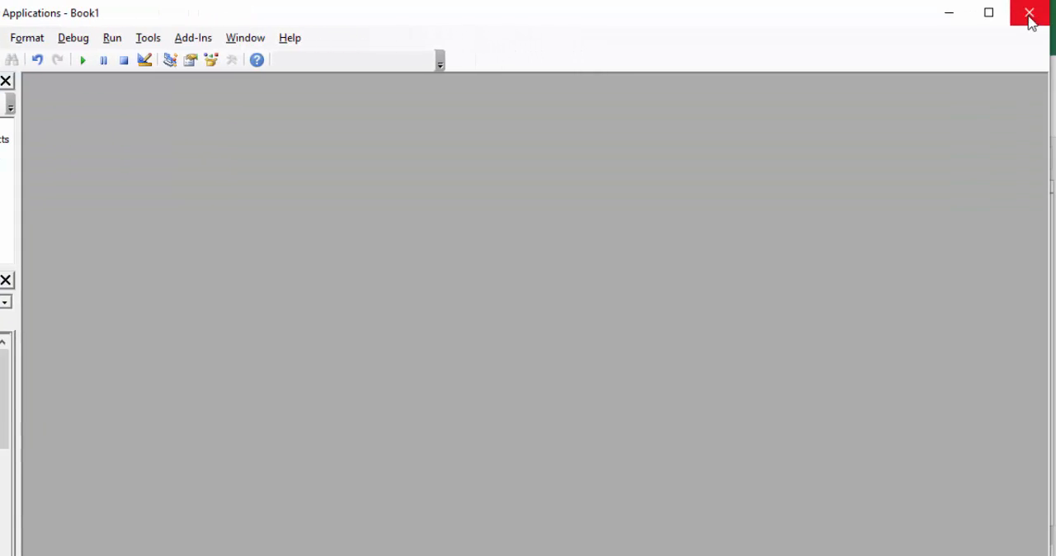
mouse_move(1029, 14)
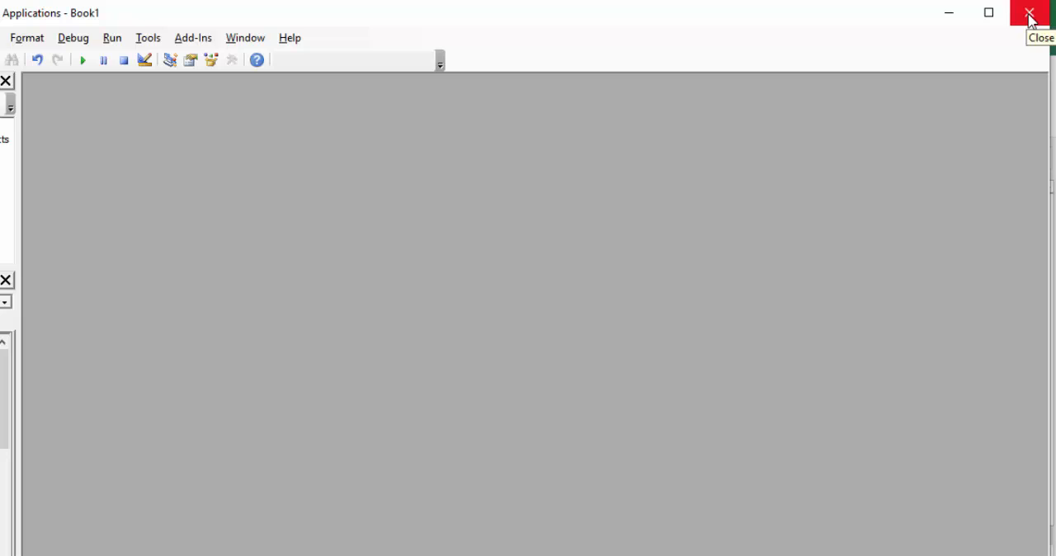
click(1029, 13)
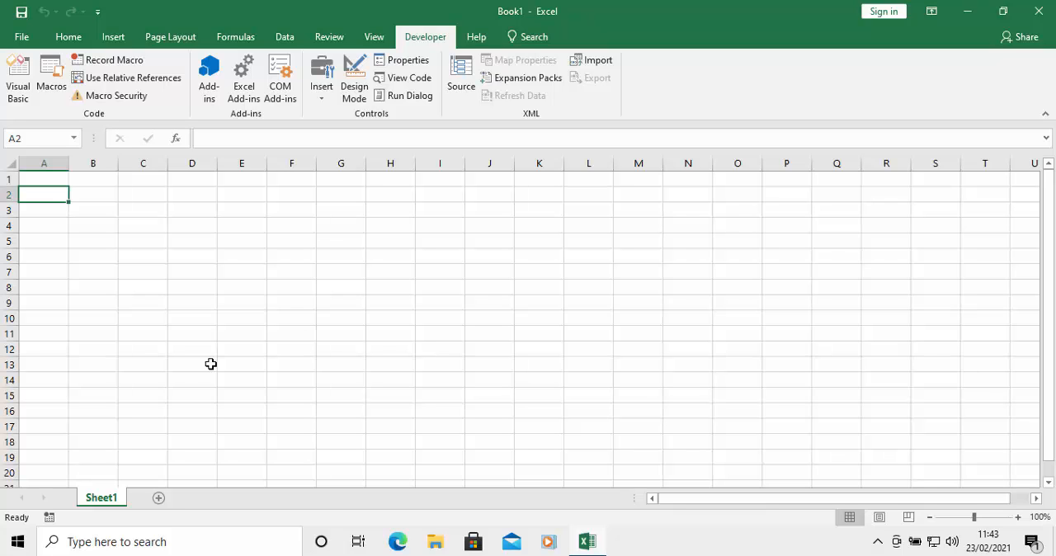
- Enter 'This is a test of the script' in A2 so column A auto-fits
text(This is a)
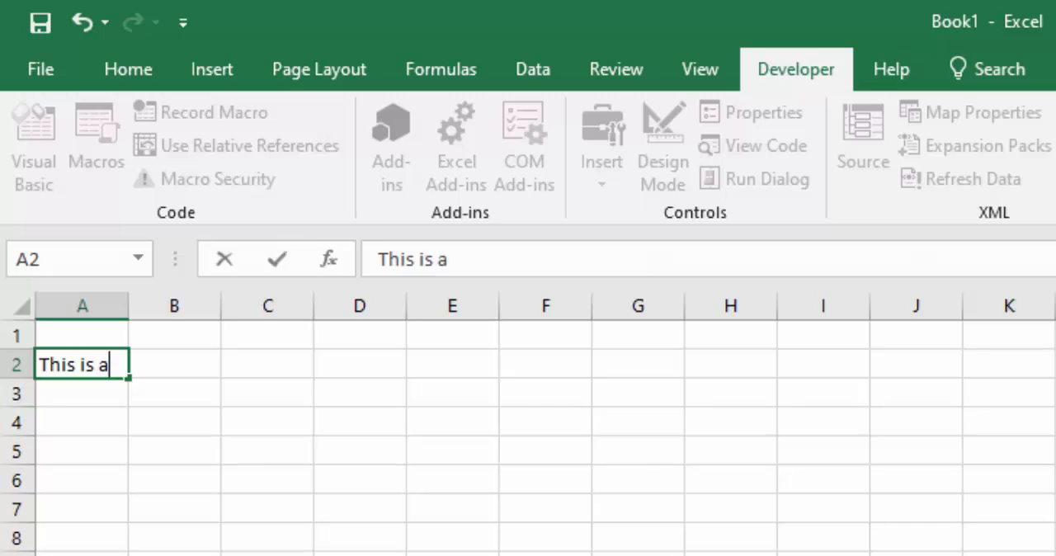
text(test of the)
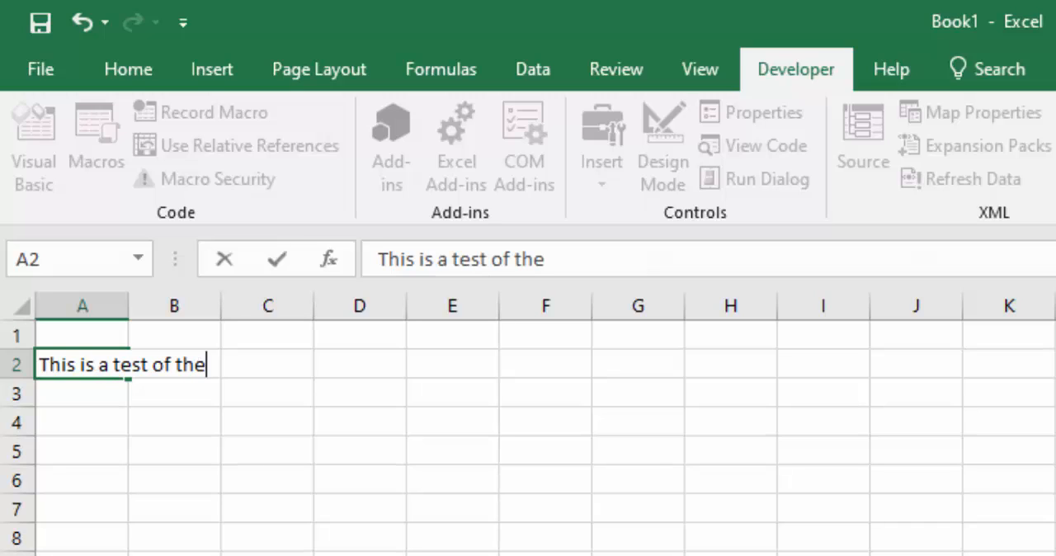
text(scri)
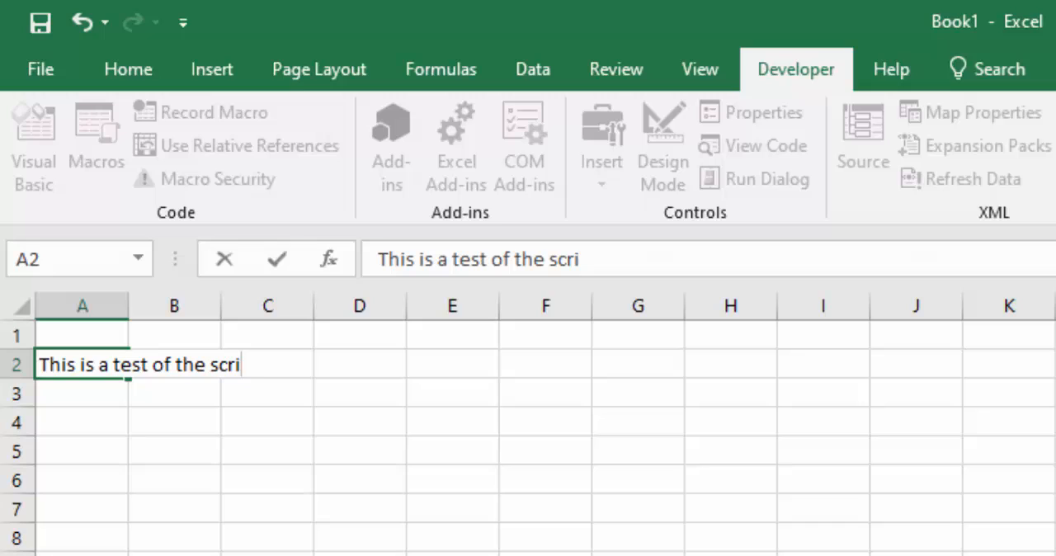
text(pt)
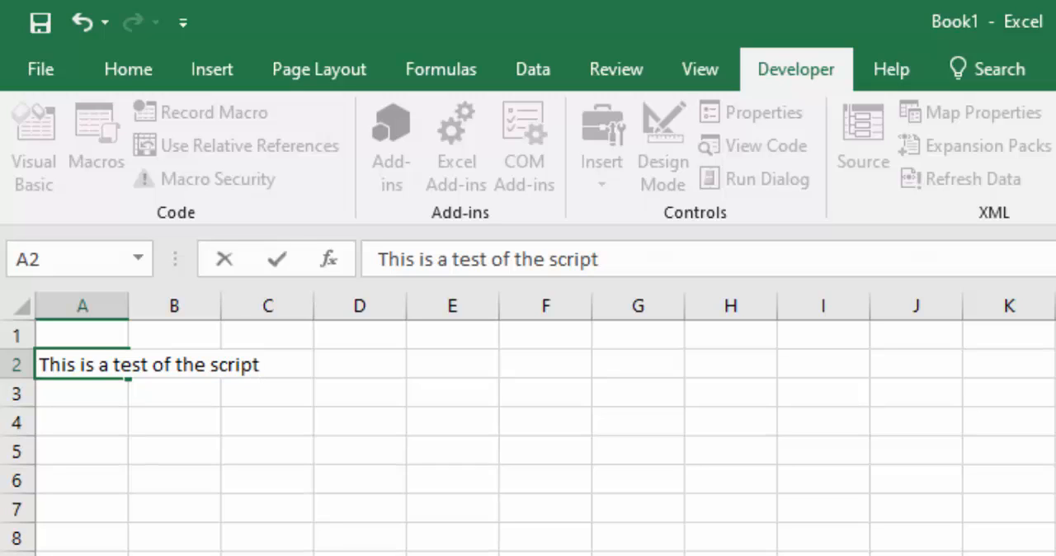
click(153, 394)
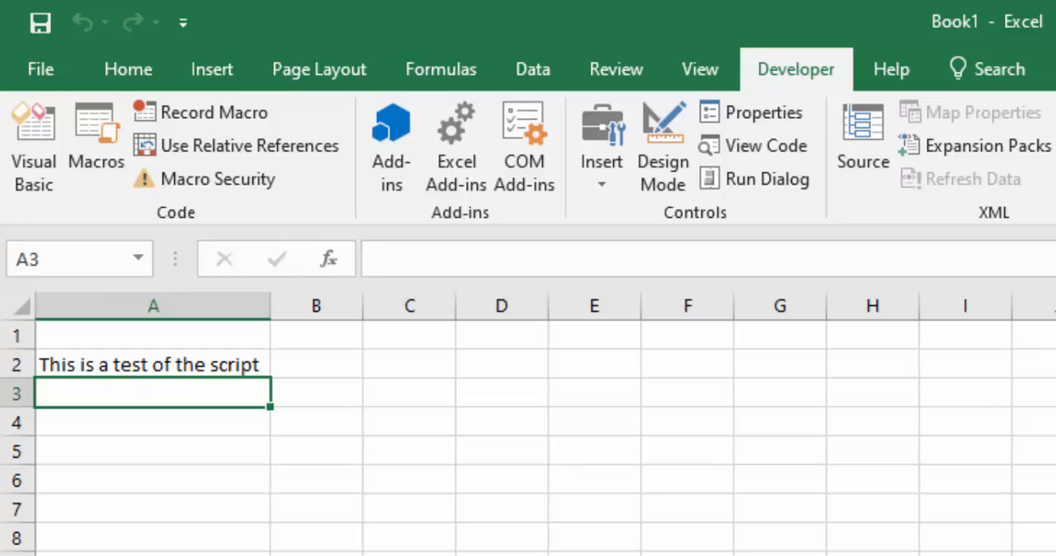
- Type 'This is a test of the script' again into cell D3
click(316, 392)
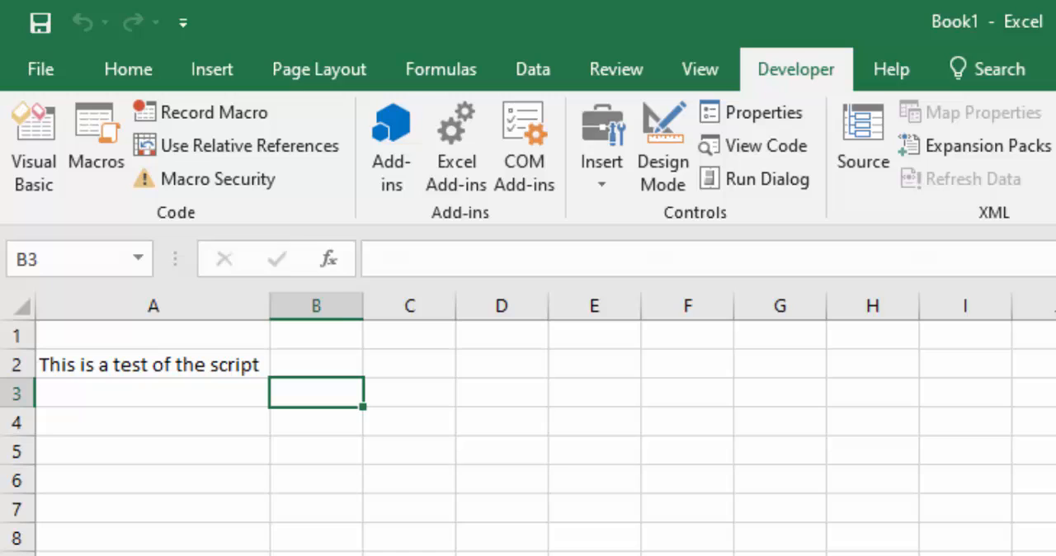
click(501, 393)
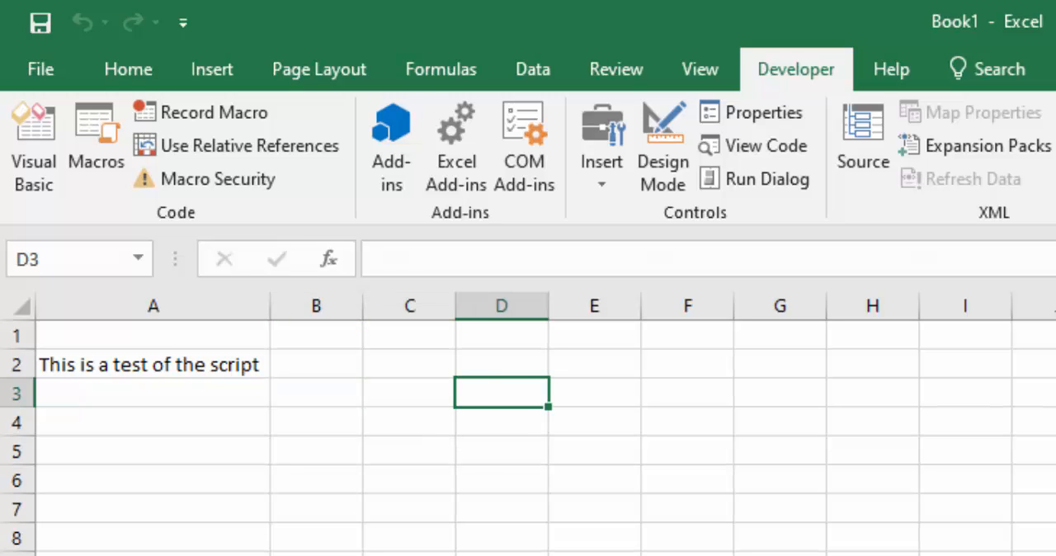
text(This is a)
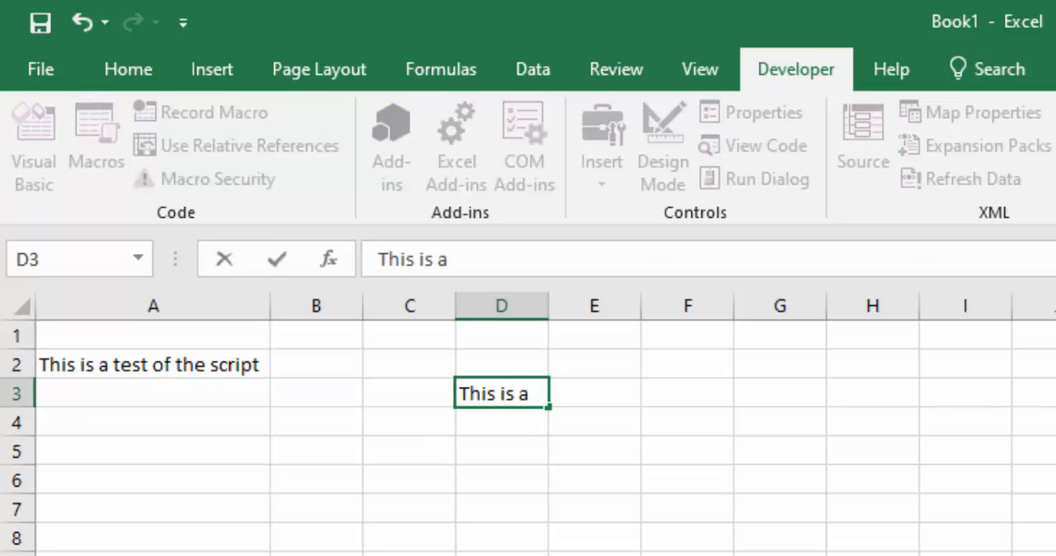
text(test of the)
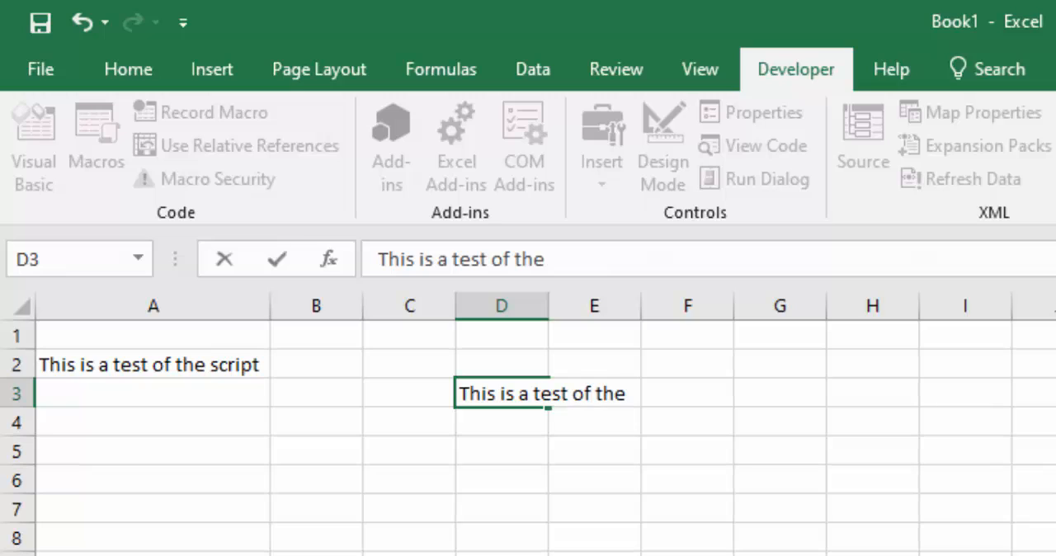
text(scri)
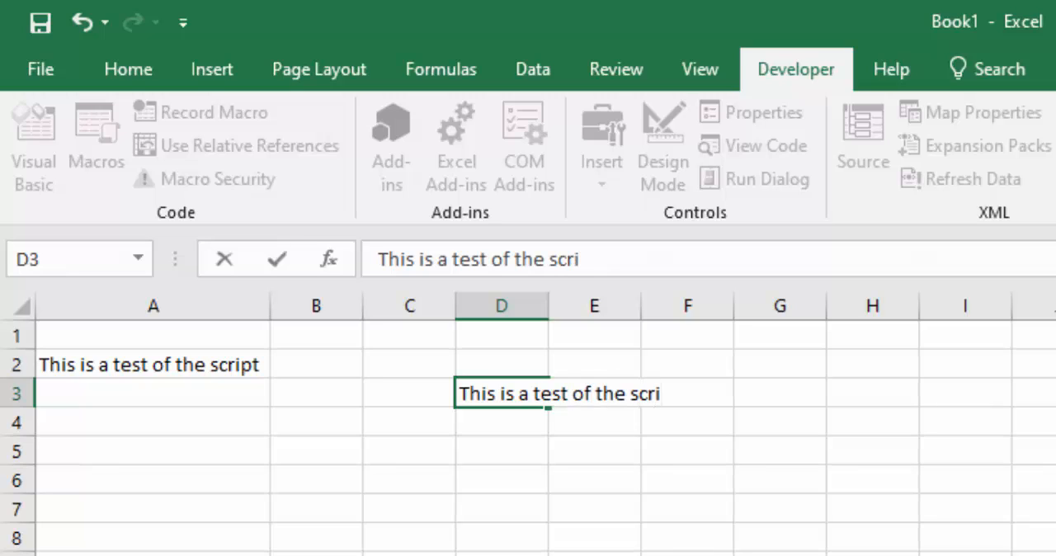
text(pt)
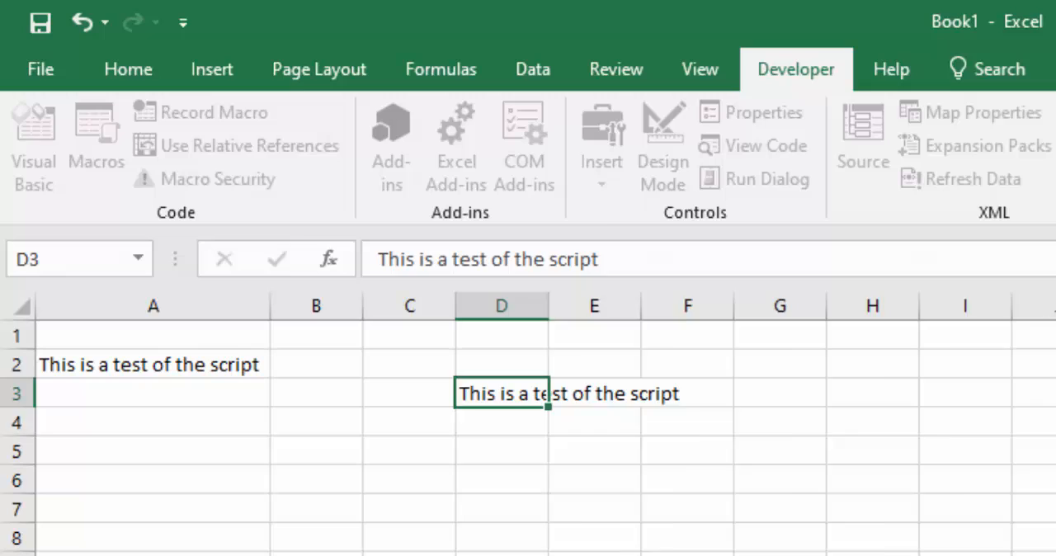